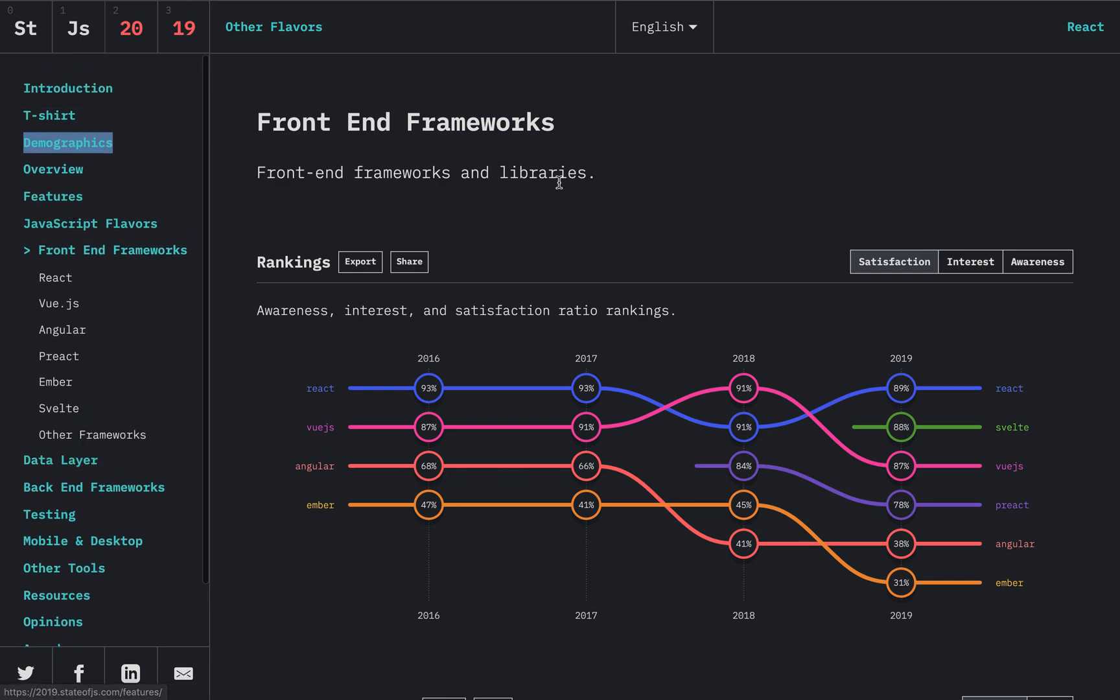
mouse_move(684, 282)
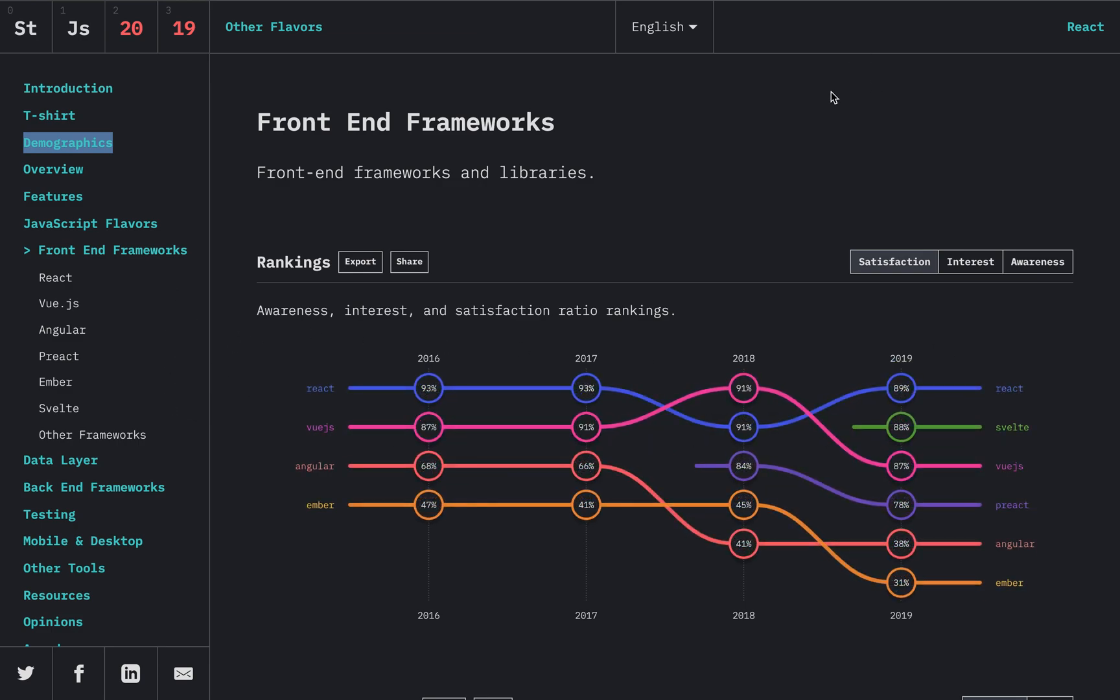
mouse_move(904, 350)
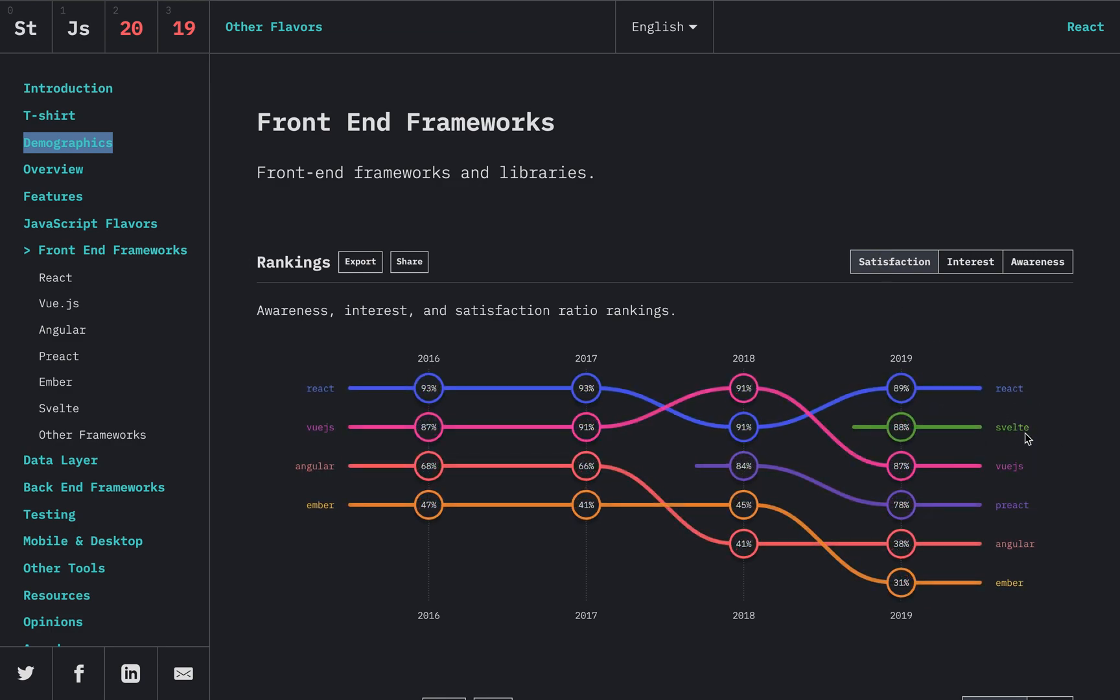
mouse_move(989, 475)
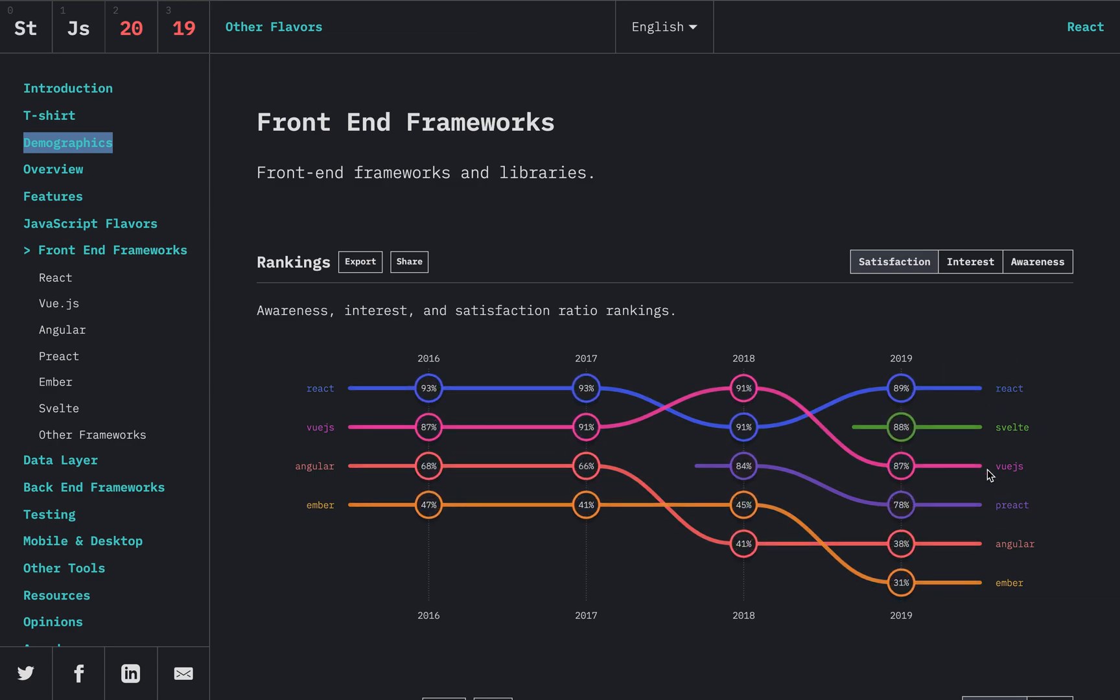
mouse_move(1105, 461)
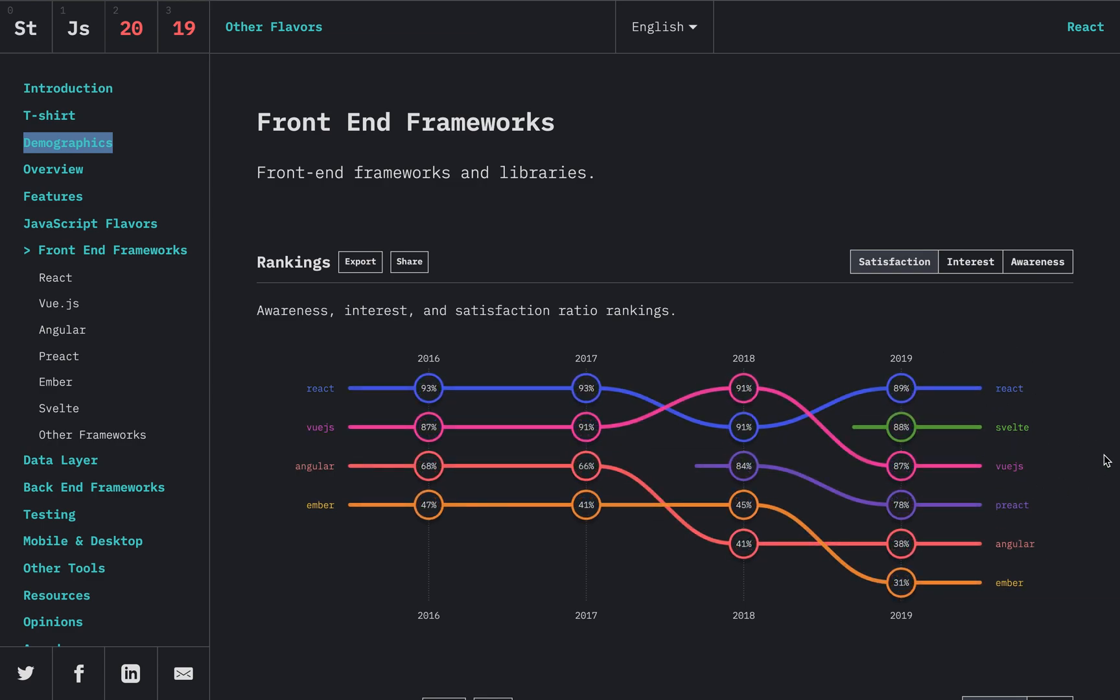
mouse_move(1035, 439)
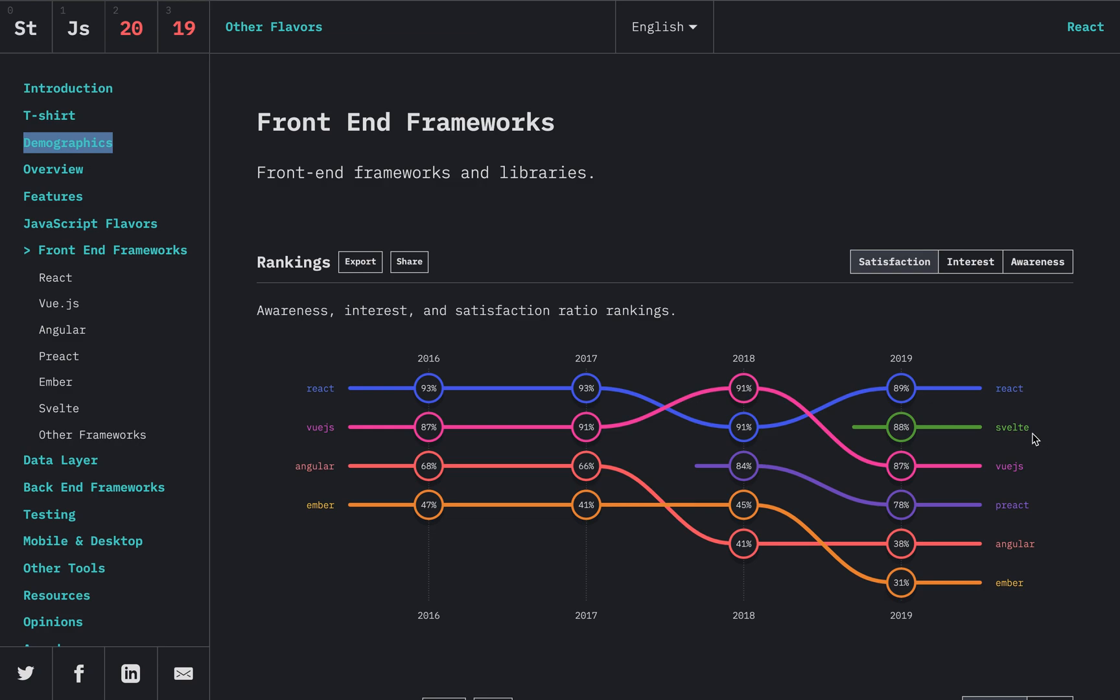
Switch the front-end framework rankings chart from satisfaction to interest, then to awareness.
left_click(969, 261)
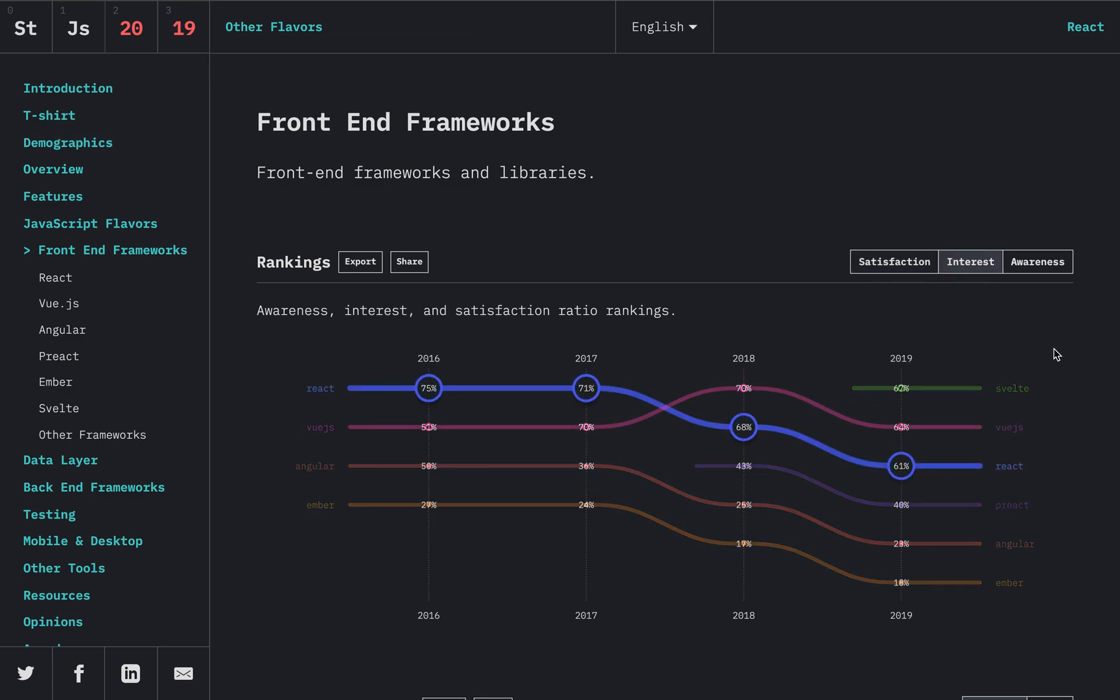
left_click(1037, 262)
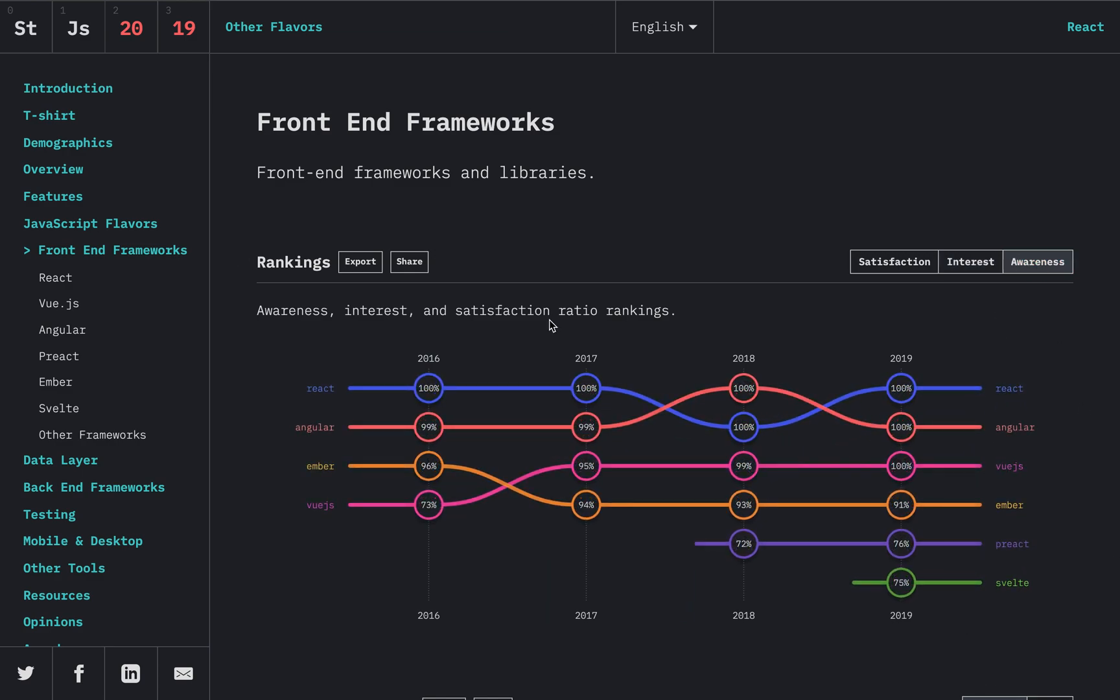
mouse_move(530, 238)
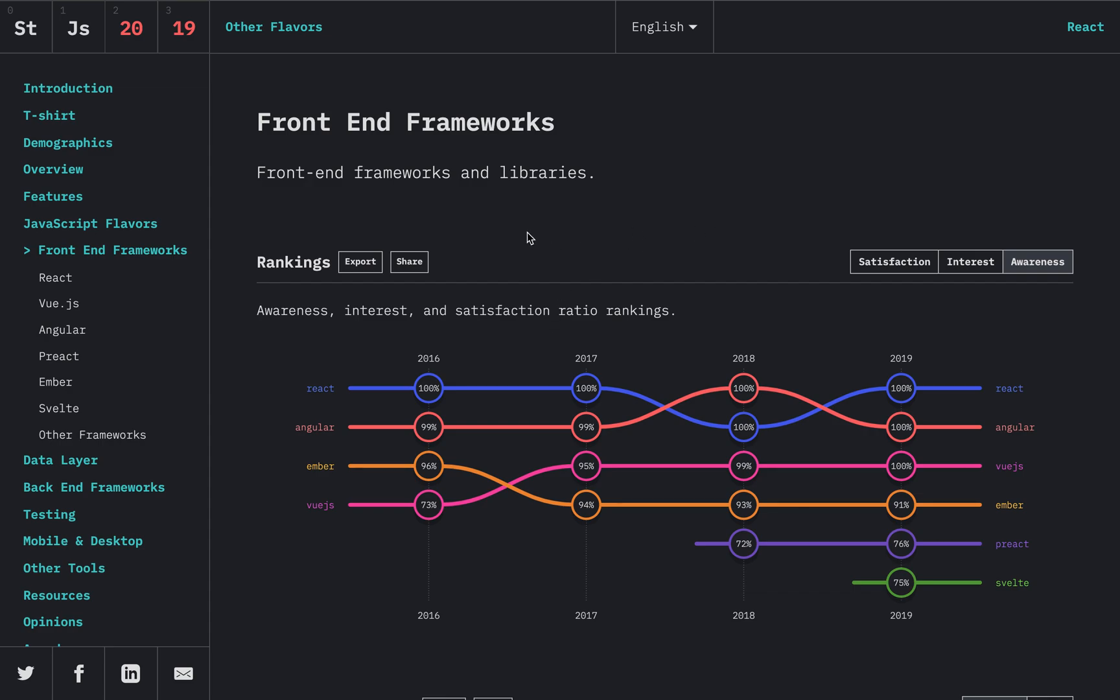
Scroll past the category overview, where React shows 71.7% would use again, to Usage by Years of Experience.
scroll("down", 3)
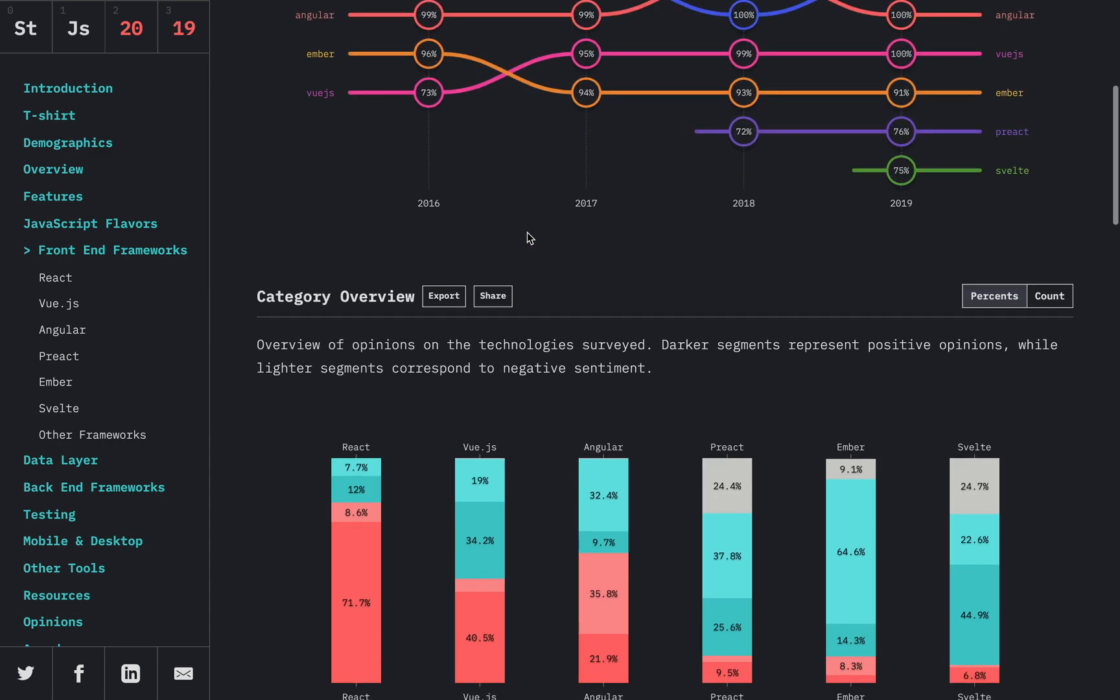
scroll("down", 3)
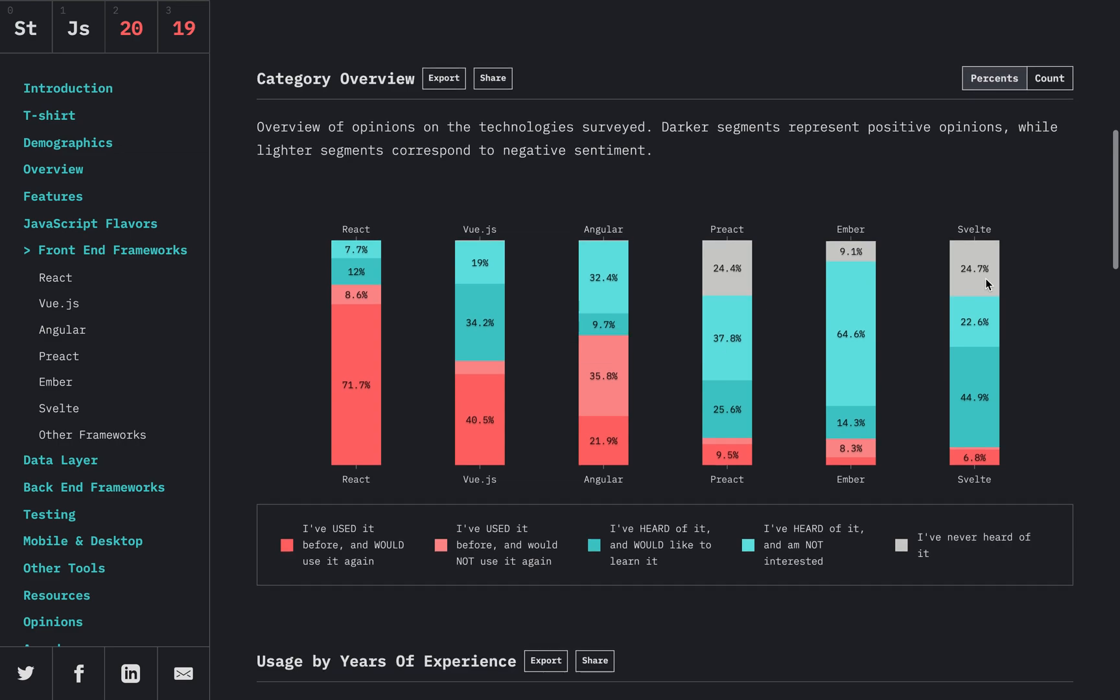
mouse_move(600, 148)
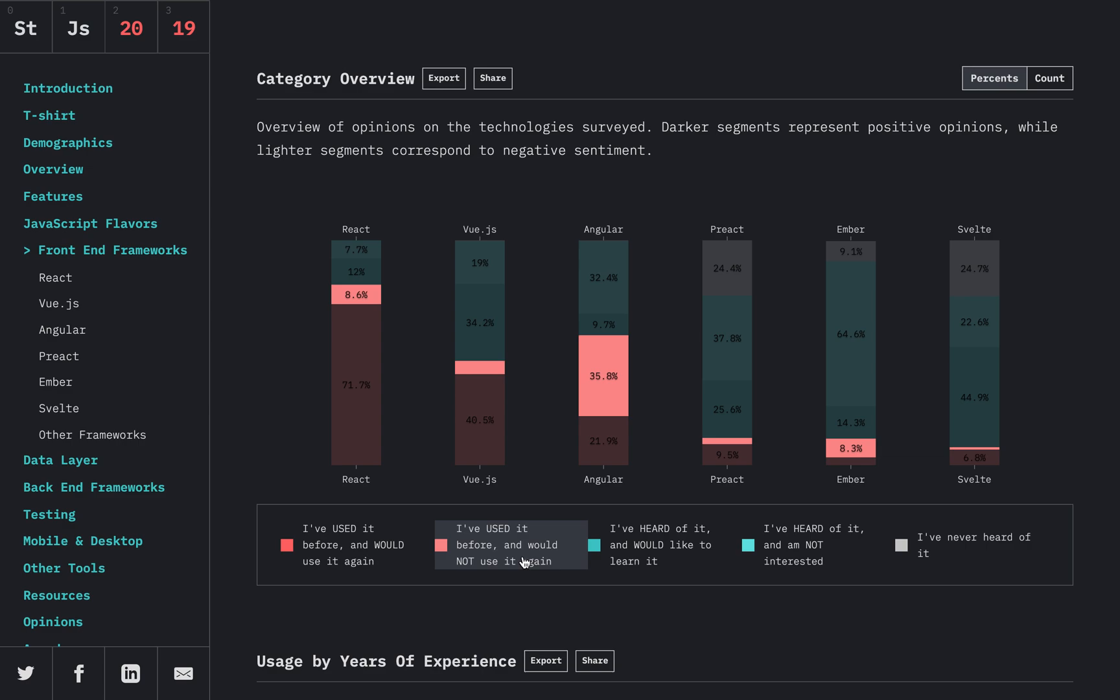
mouse_move(541, 558)
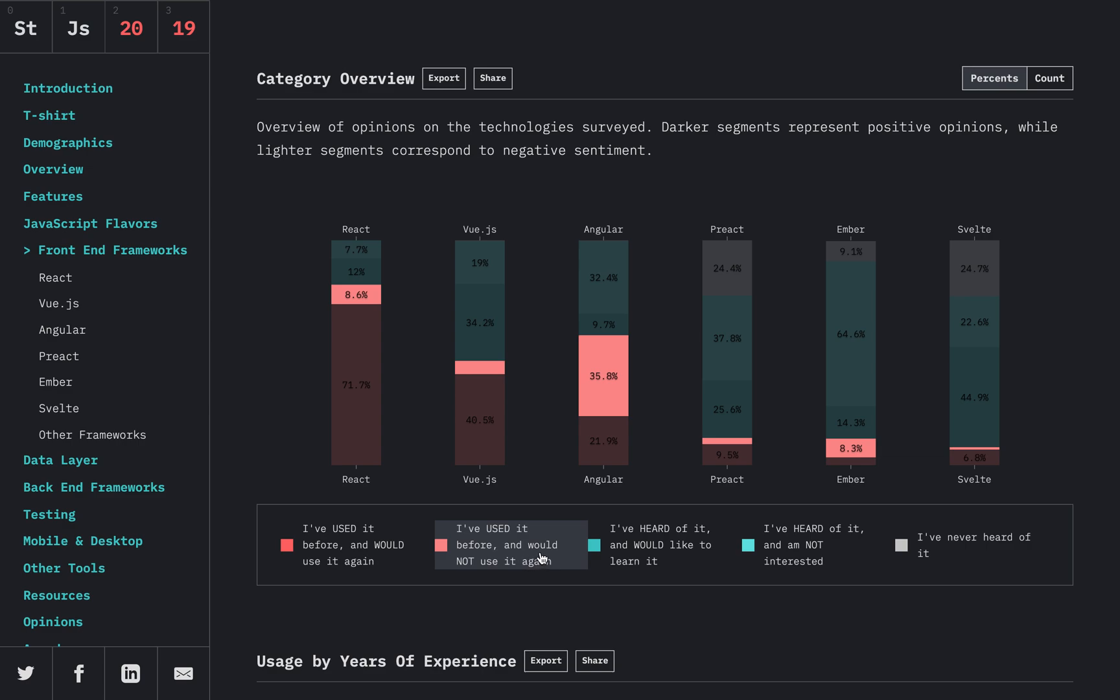
mouse_move(478, 420)
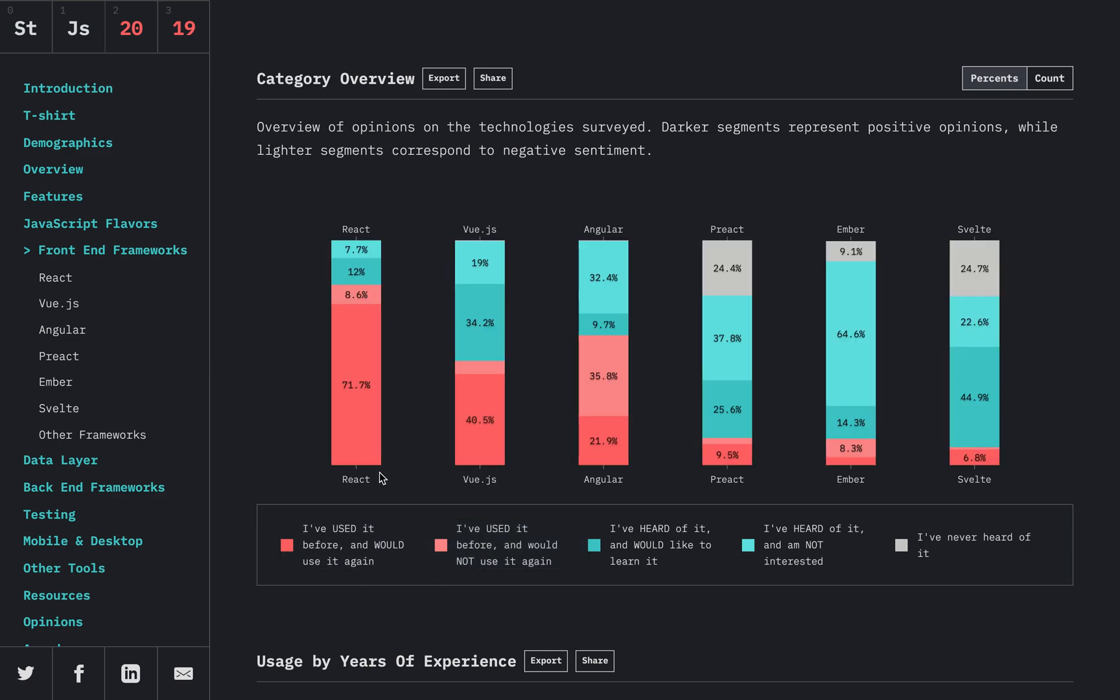
mouse_move(577, 455)
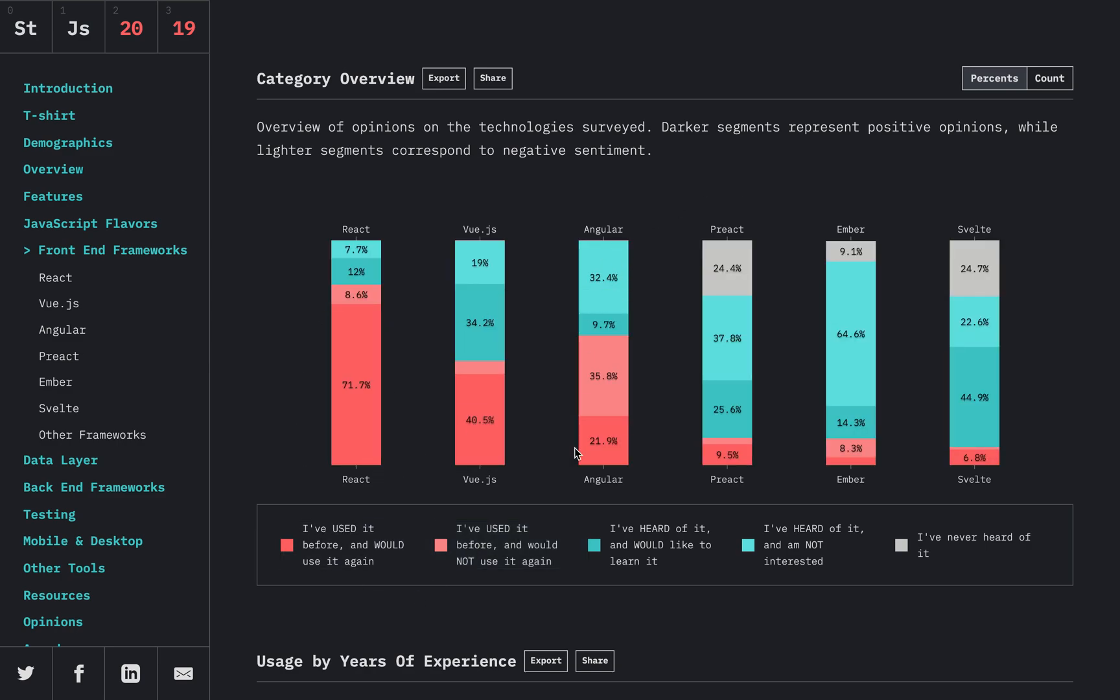
mouse_move(644, 371)
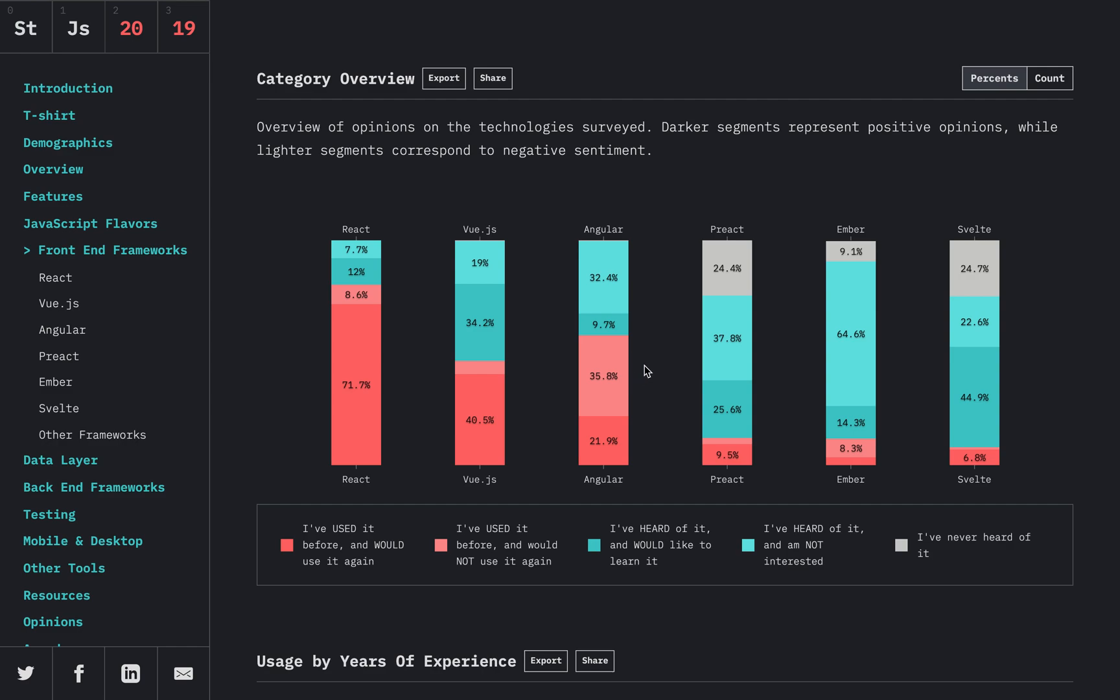
mouse_move(670, 544)
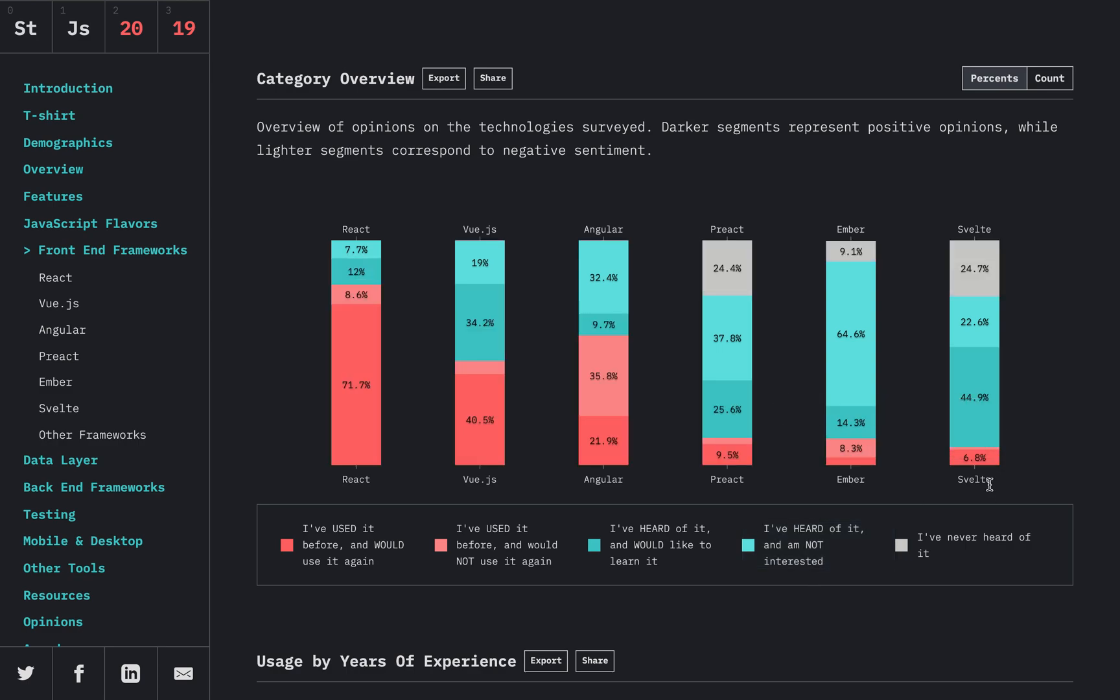
mouse_move(237, 446)
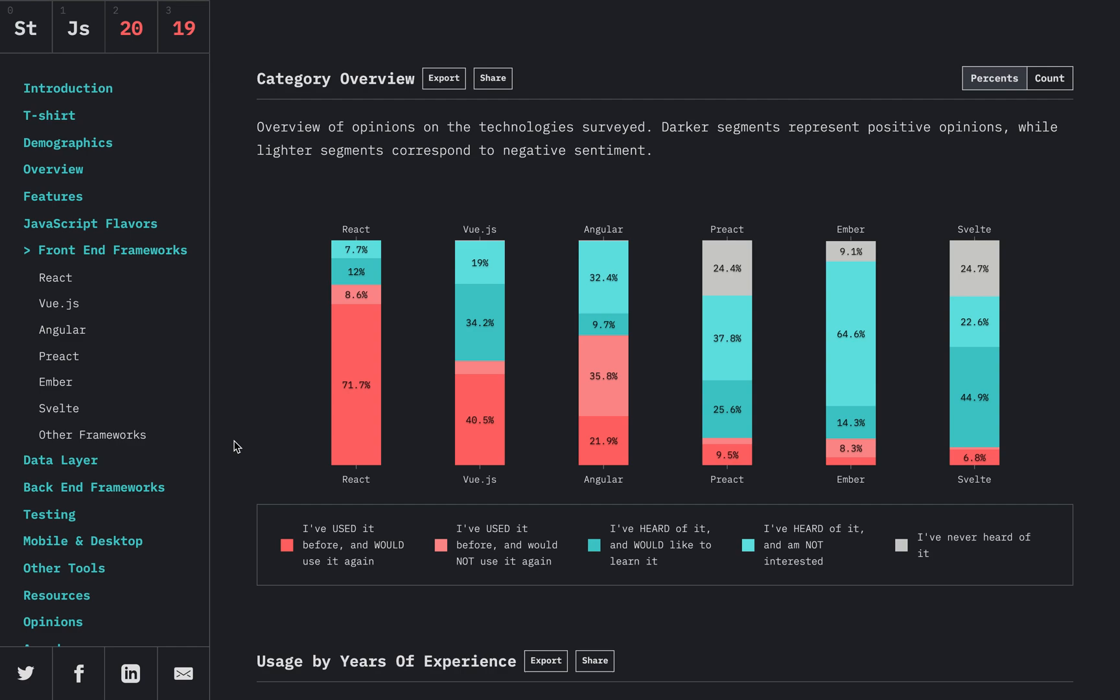
mouse_move(372, 279)
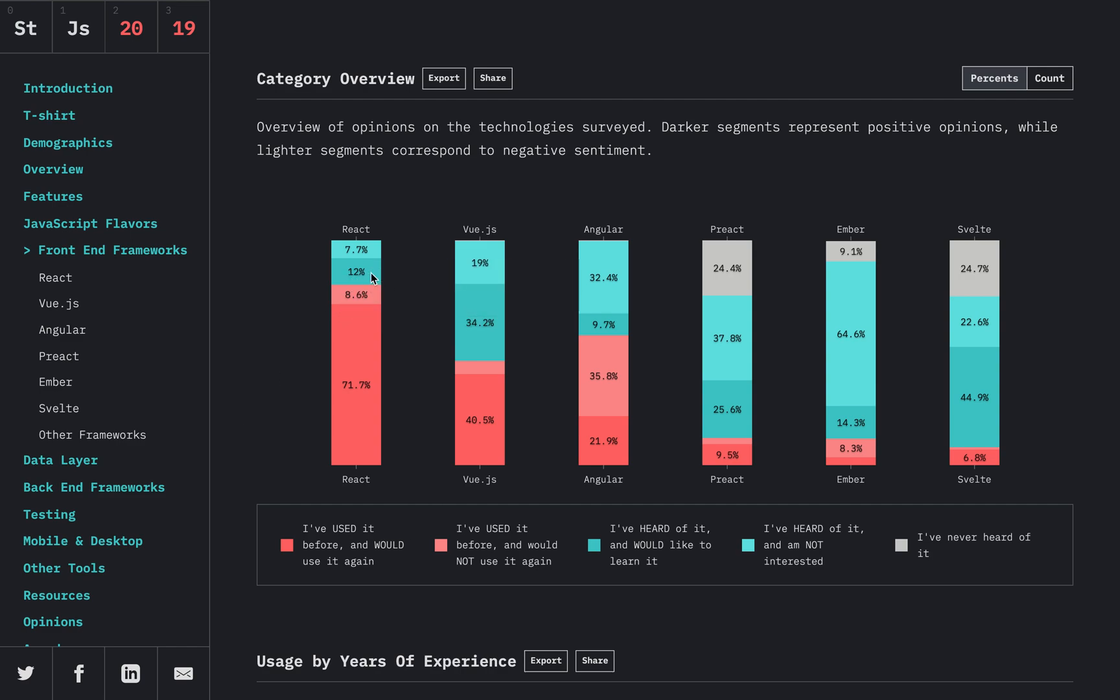
mouse_move(971, 436)
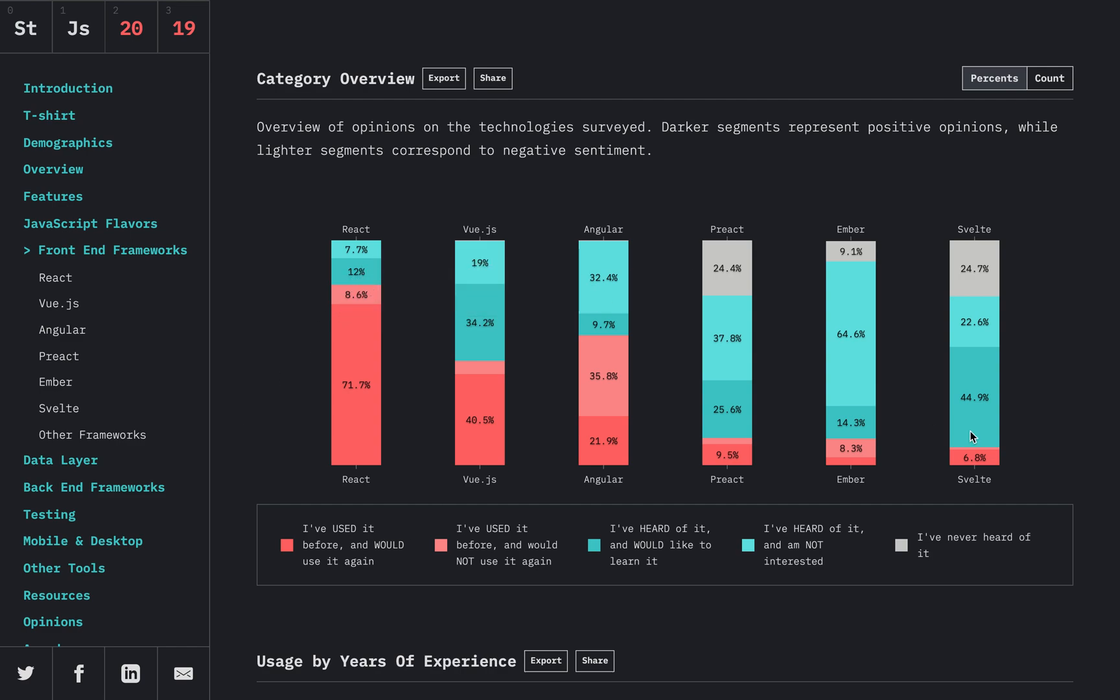
mouse_move(973, 321)
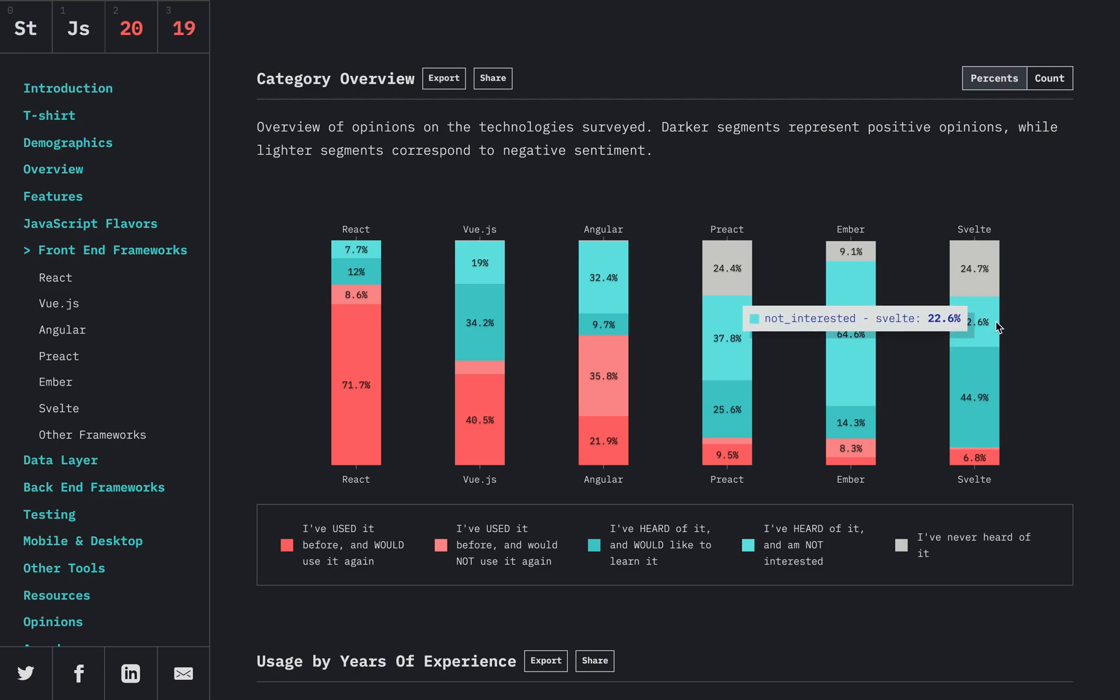
mouse_move(745, 383)
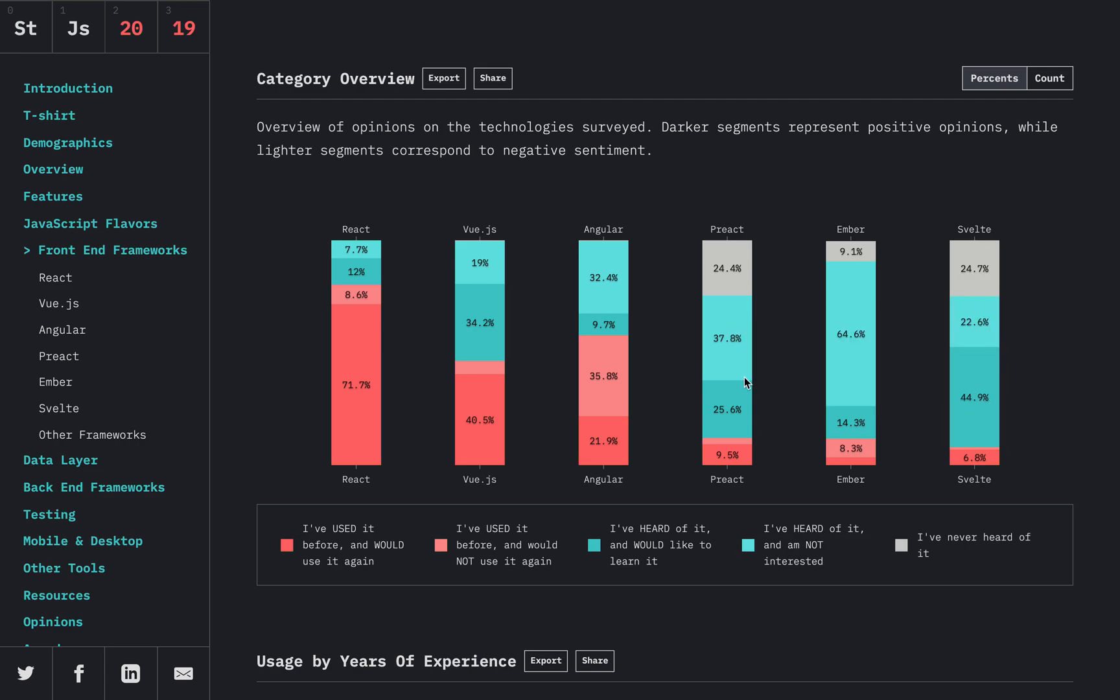
mouse_move(350, 386)
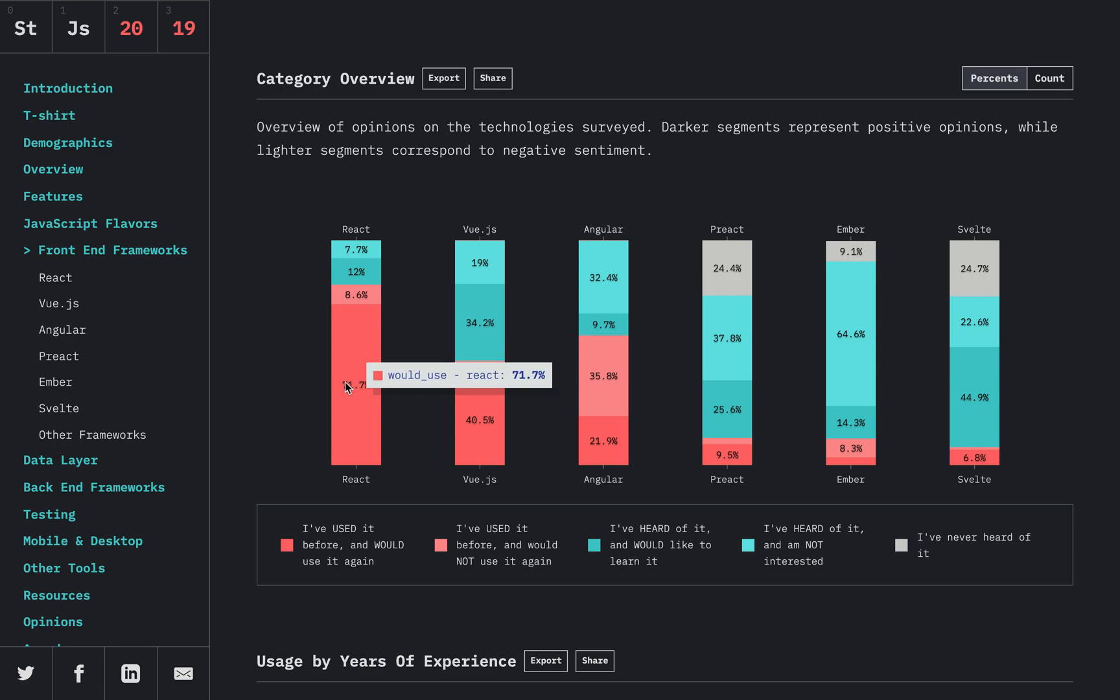
scroll("down", 3)
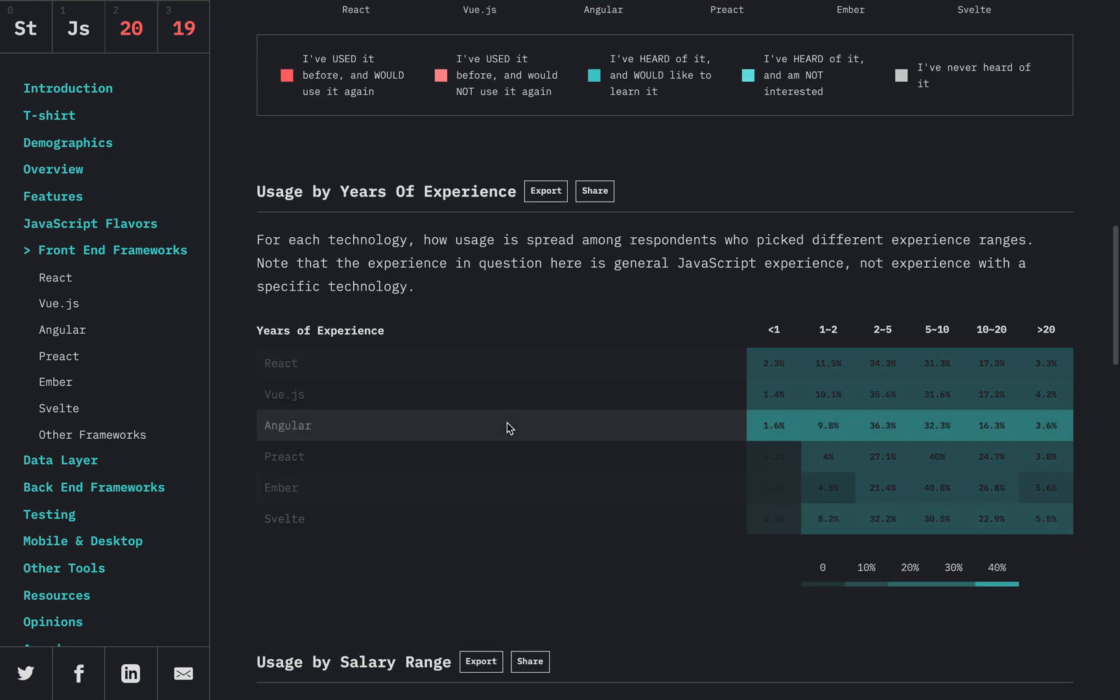
Scroll past Usage by Company Size toward the Overall Happiness section.
scroll("down", 3)
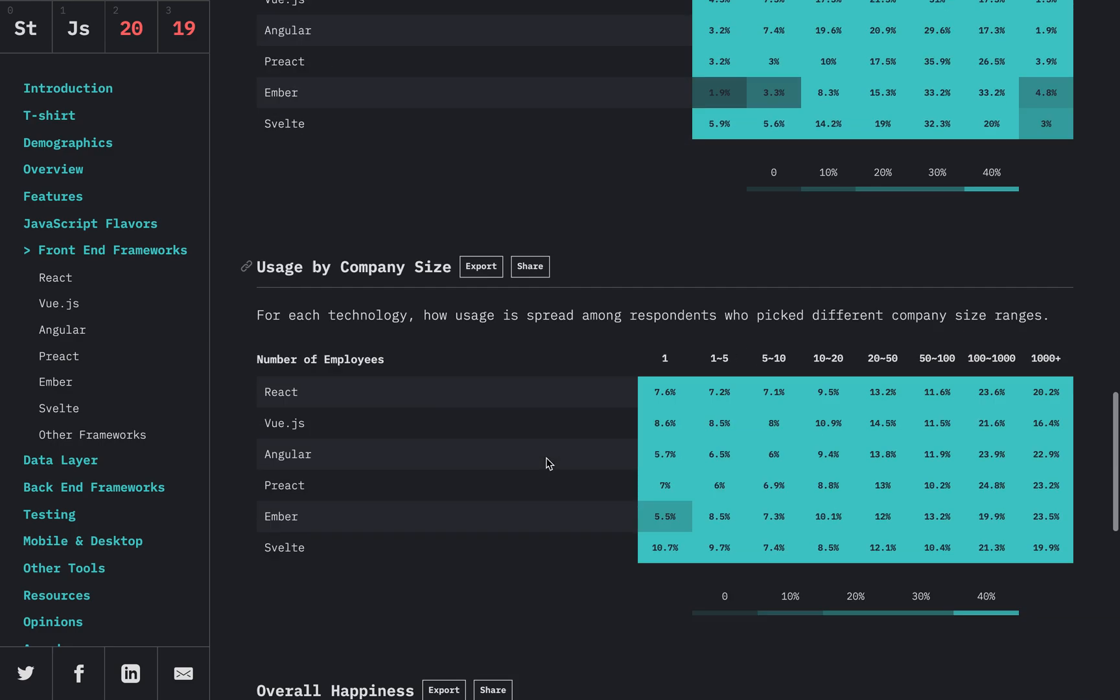
scroll("down", 3)
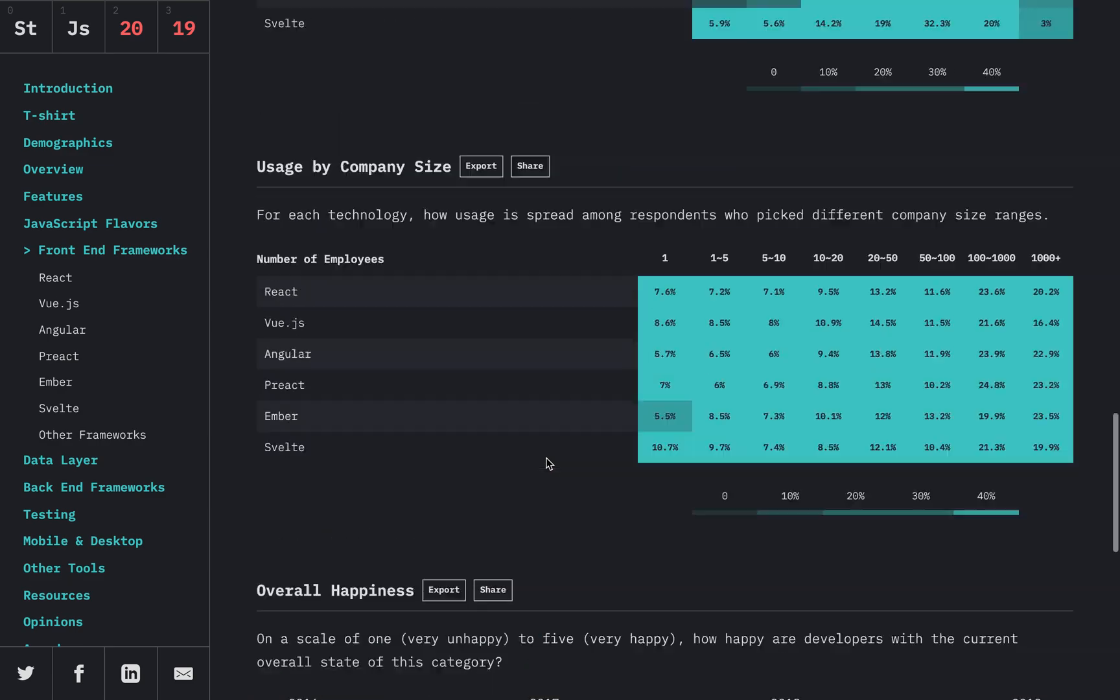
scroll("down", 3)
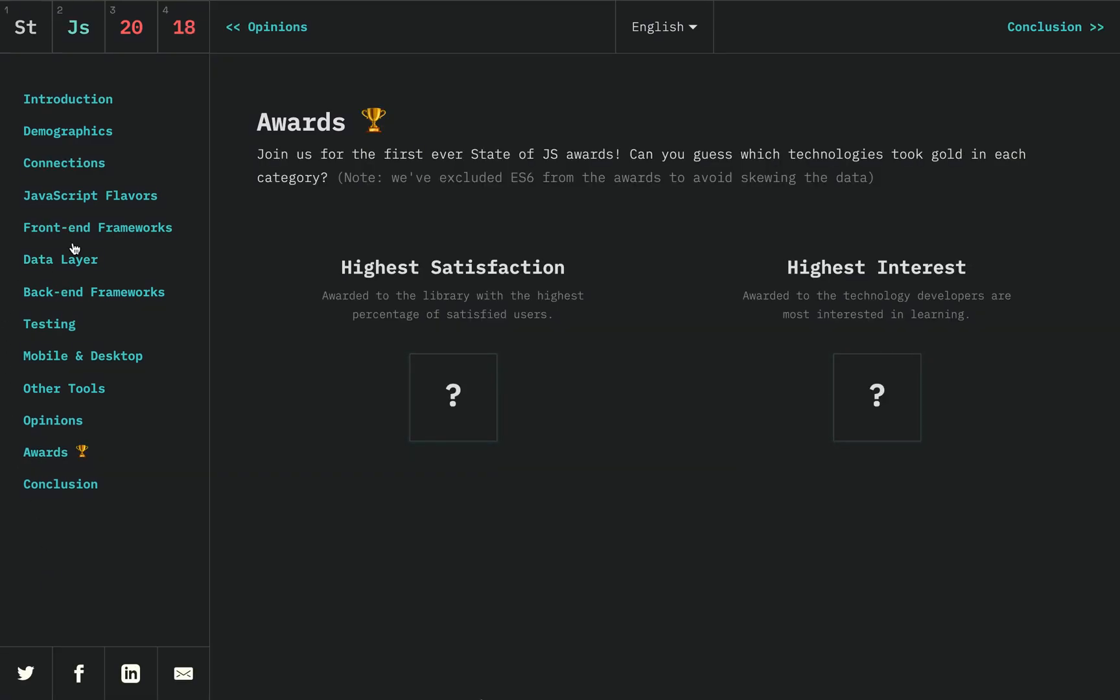
Reveal Reason as the 2018 Prediction Award winner, with Svelte and Parcel as runner-ups.
scroll("down", 3)
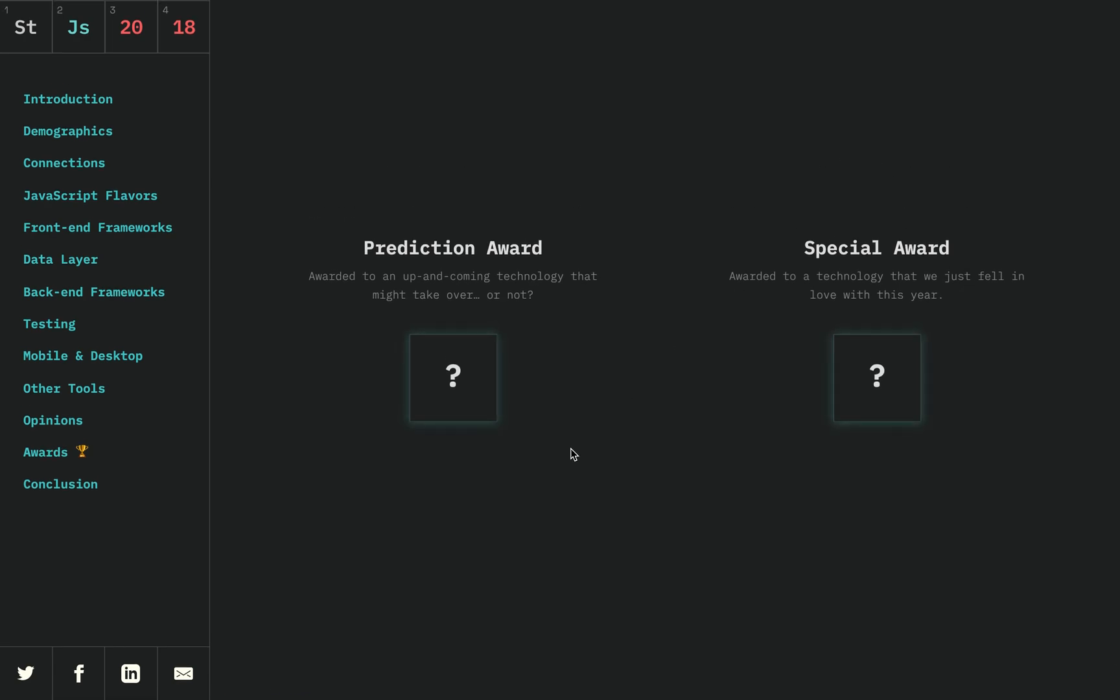
left_click(451, 378)
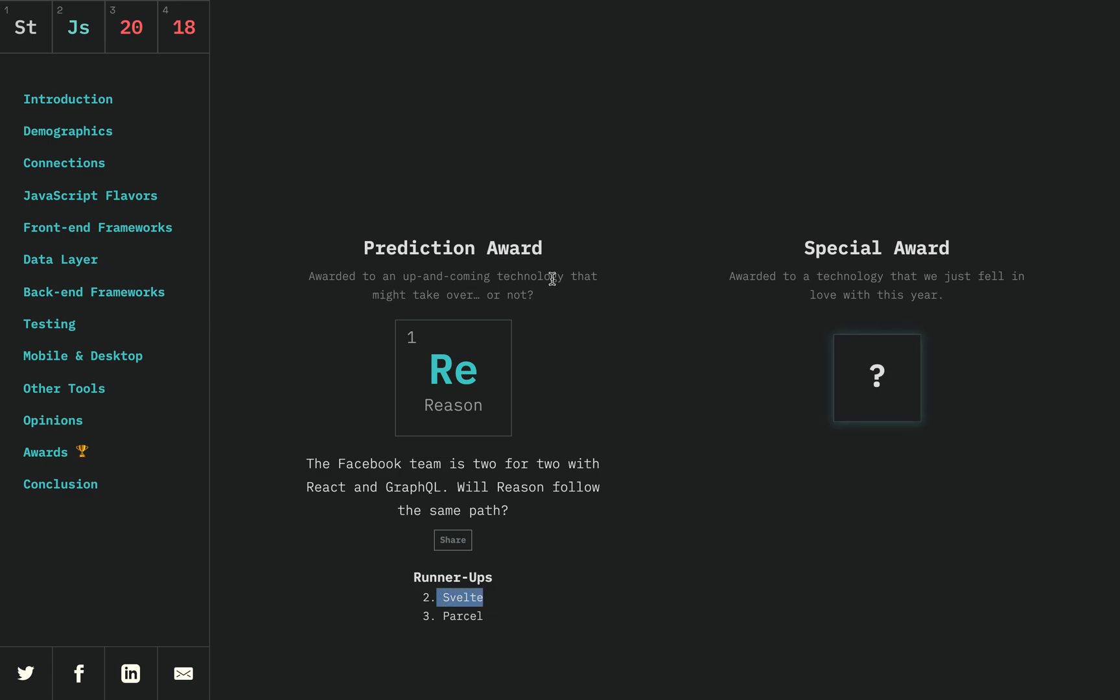
mouse_move(331, 458)
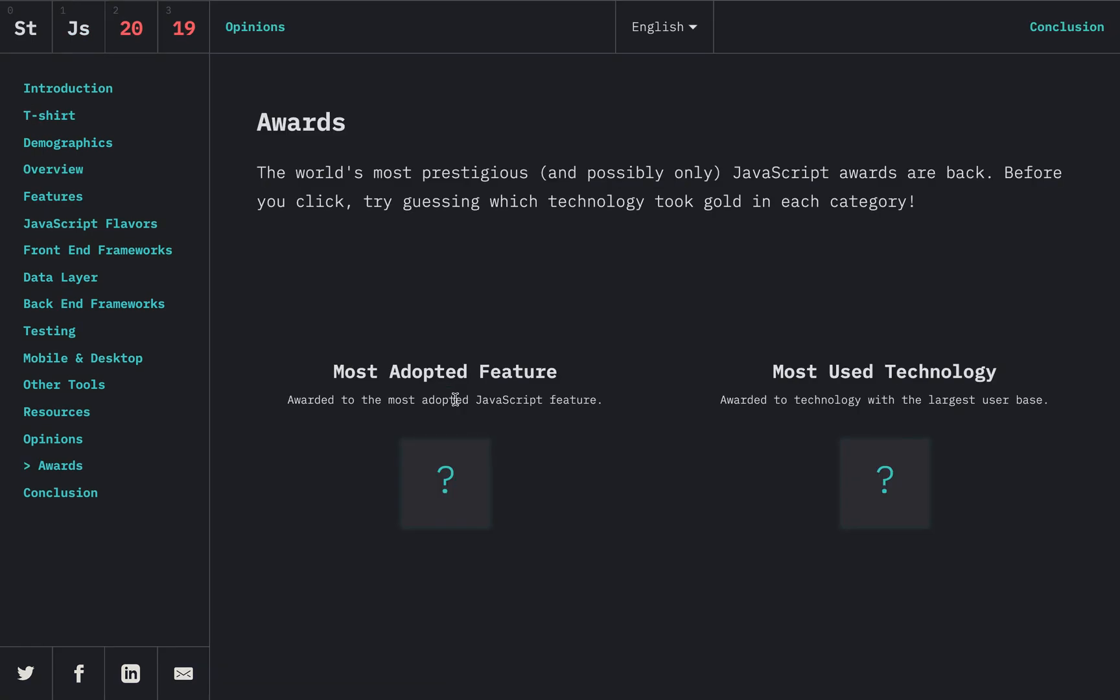
Reveal Svelte as the 2019 Prediction Award winner, with Nest.js and Stencil runner-ups.
scroll("down", 3)
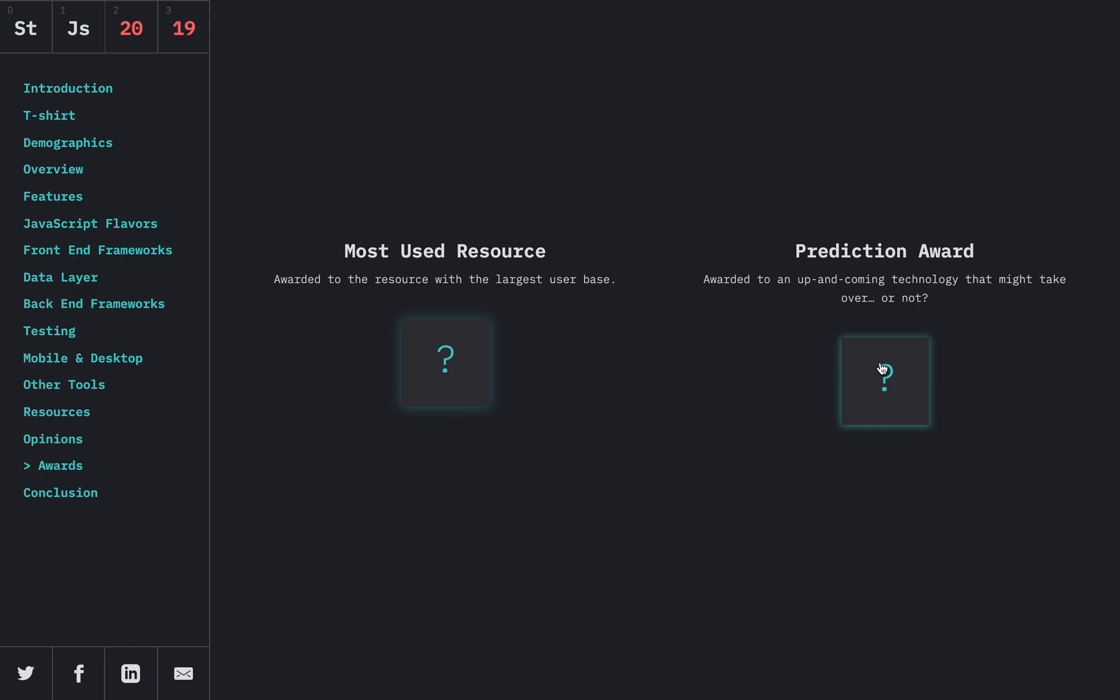
left_click(883, 380)
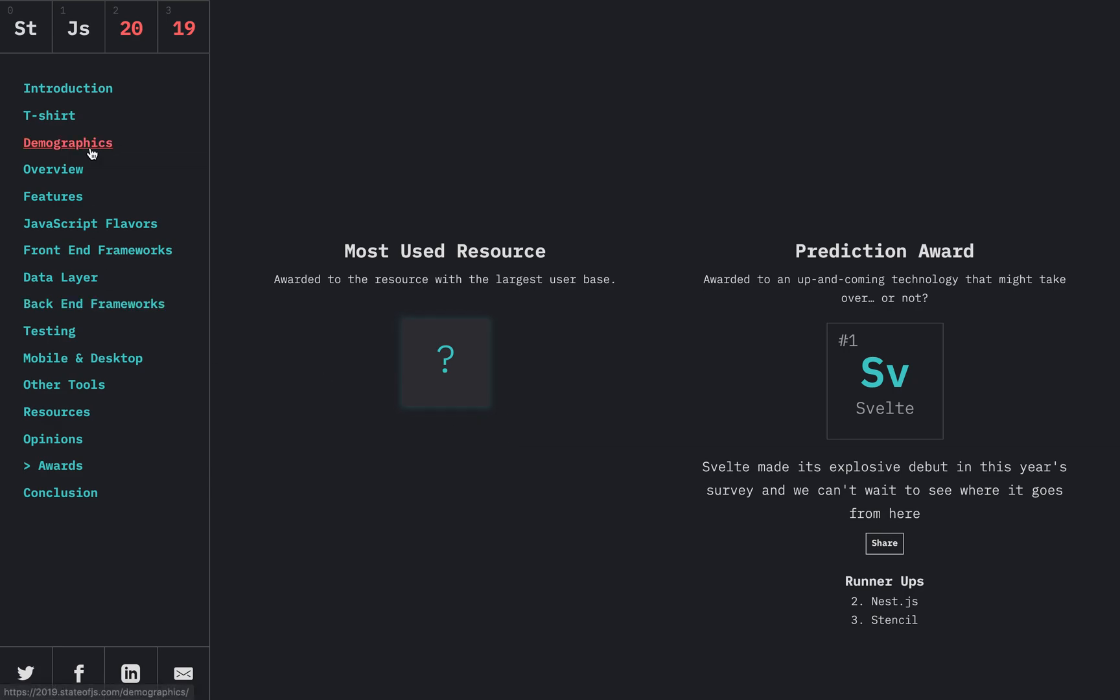
mouse_move(303, 471)
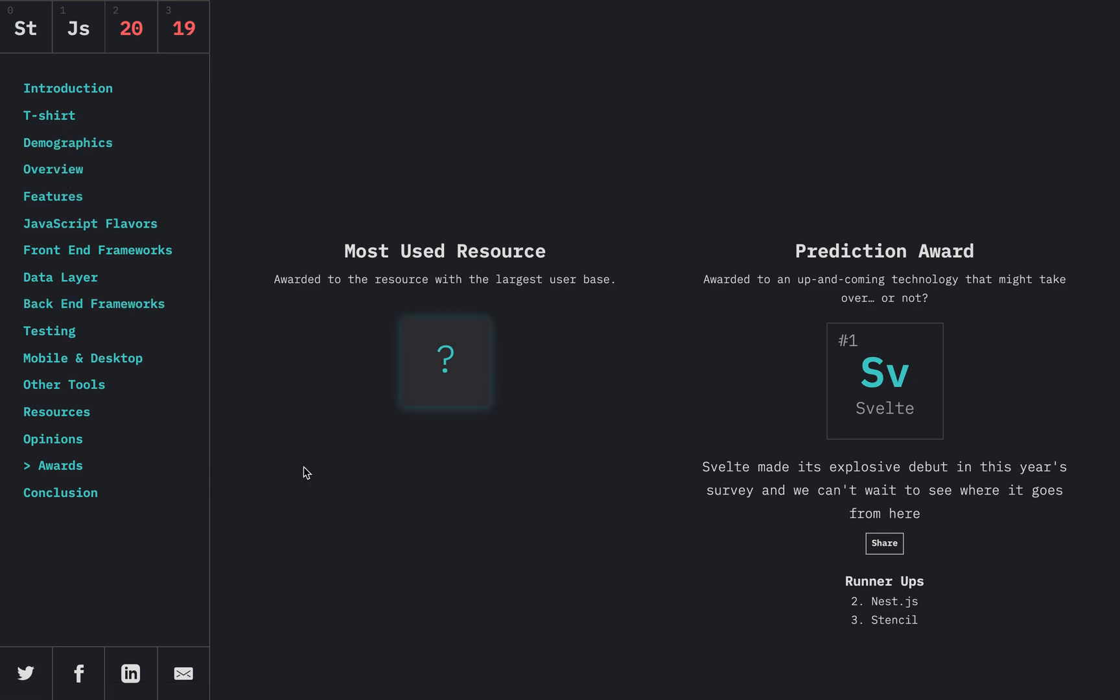